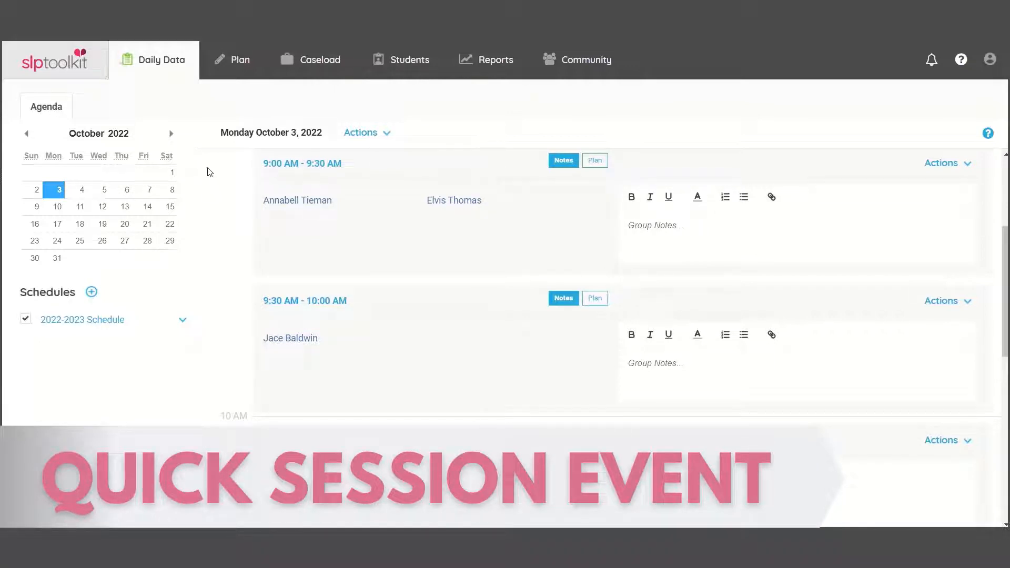
mouse_move(127, 209)
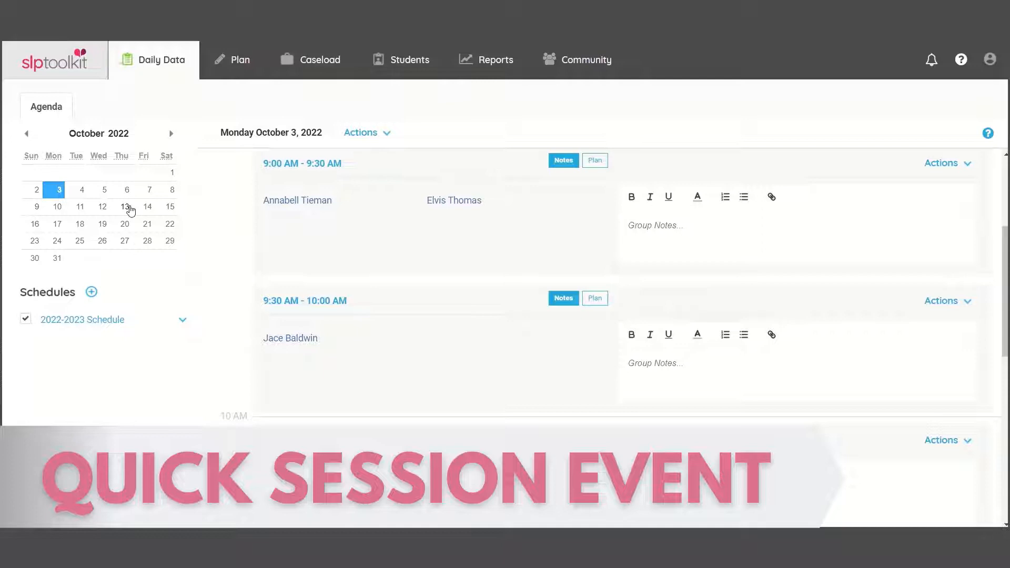
Step: Add 11:00–11:30 AM therapy sessions for Monthly Student on Oct 13, Nov 10 and Dec 8, 2022
left_click(121, 207)
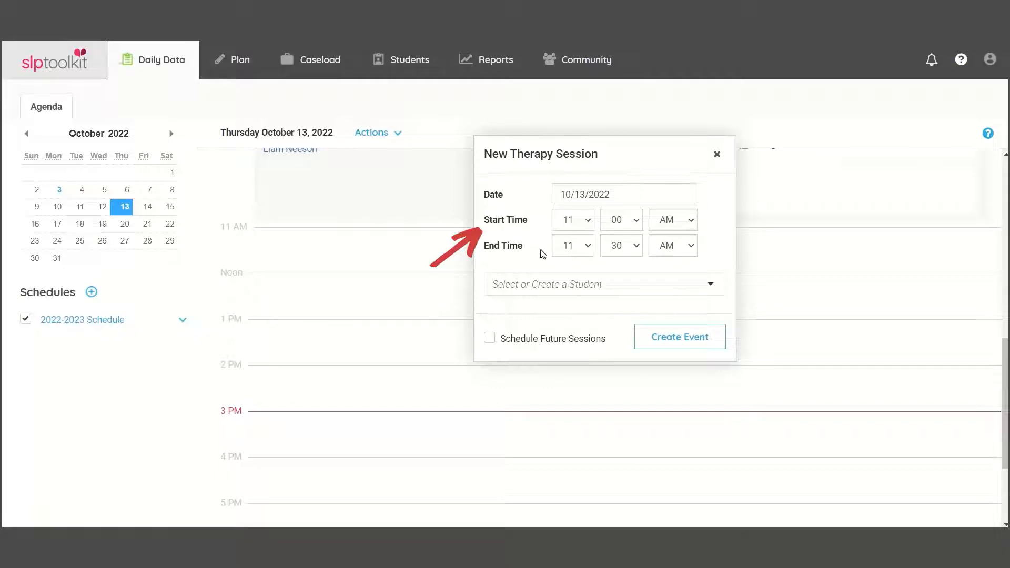
type("Monthly Stud")
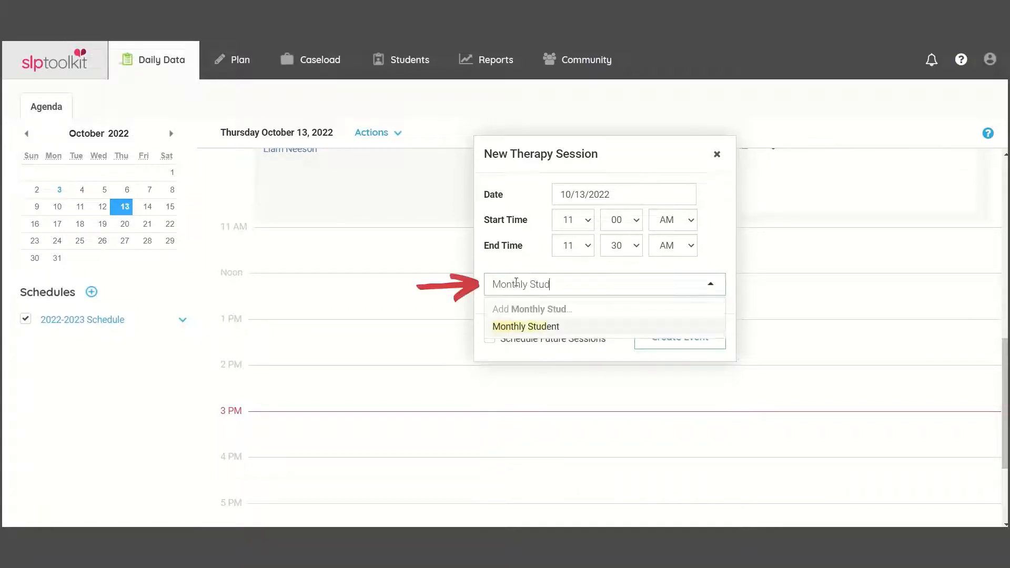
left_click(525, 326)
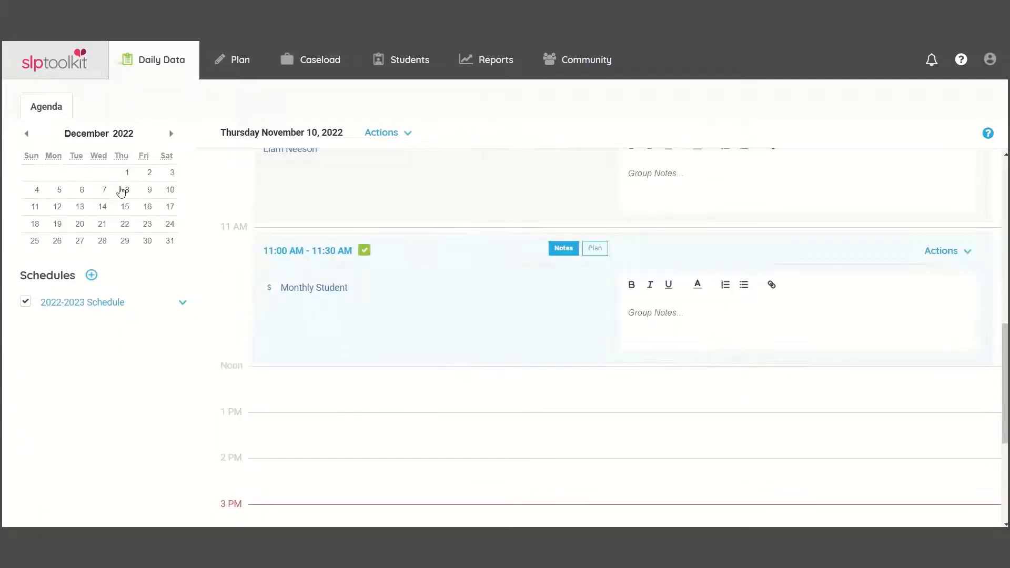
left_click(125, 189)
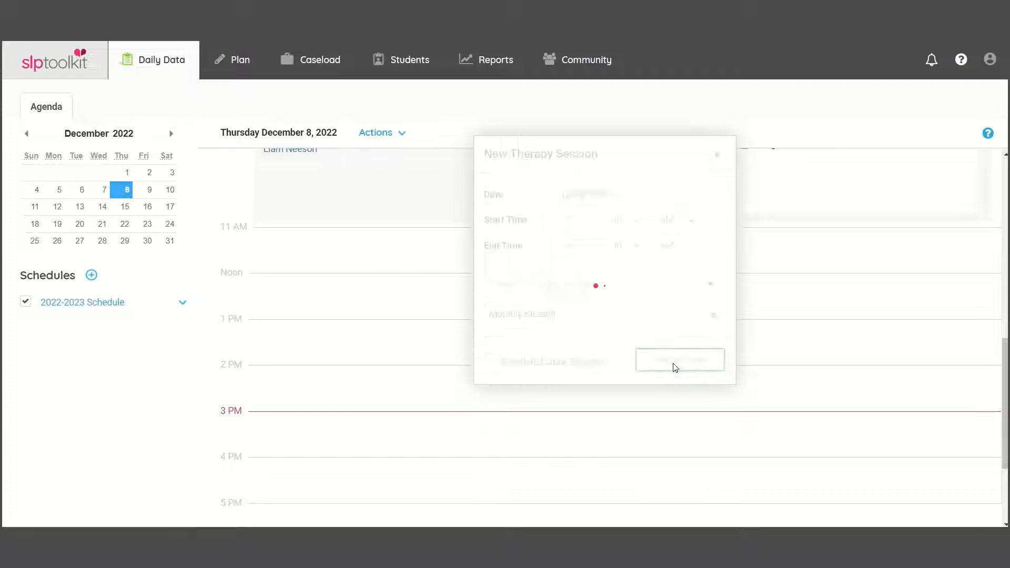
left_click(679, 360)
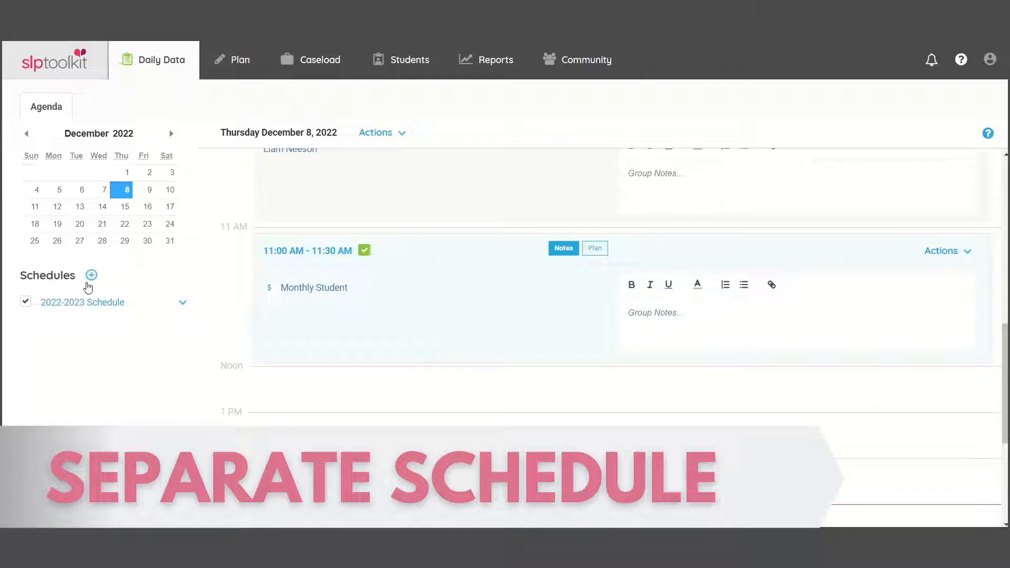
Step: Create a 'Monthly Students' schedule ending May 25, 2023, excluding the late-October week
left_click(90, 275)
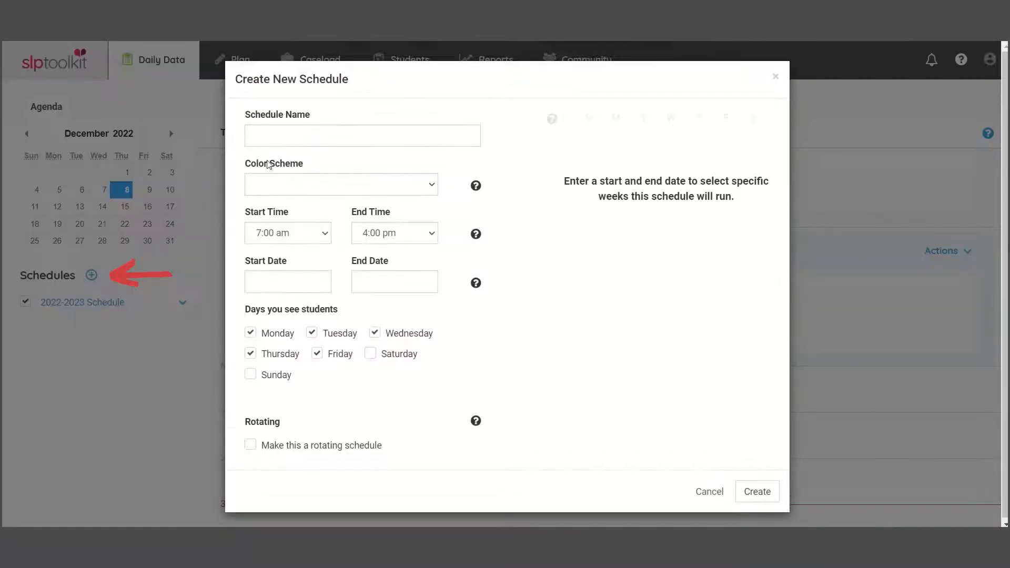
type("Mon")
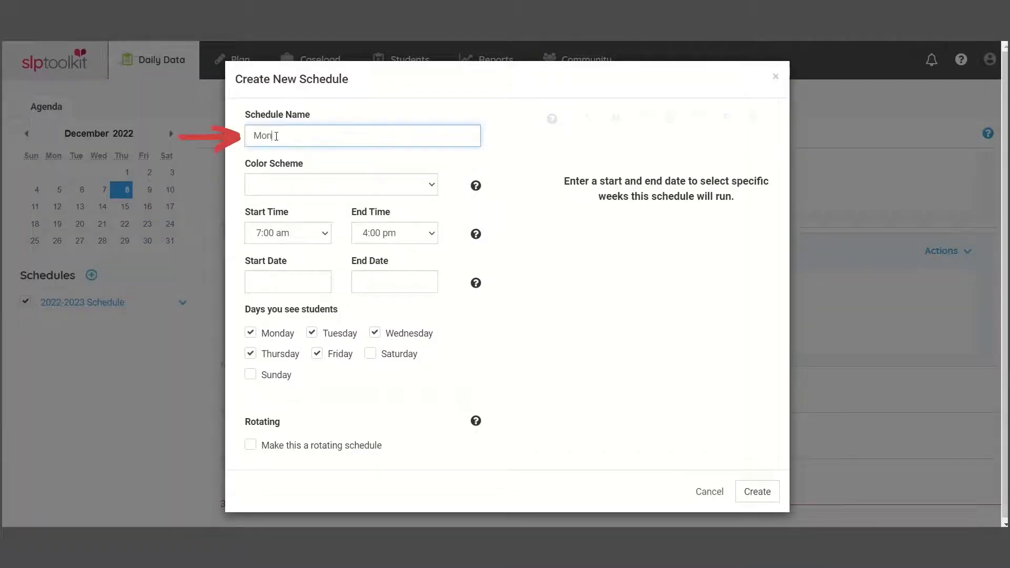
type("Monthly Students")
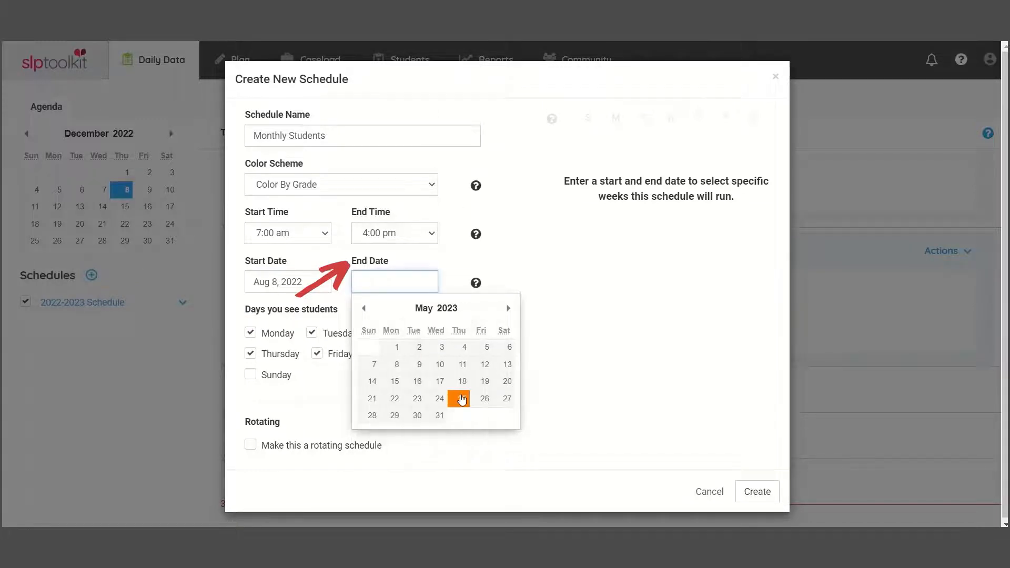
left_click(461, 399)
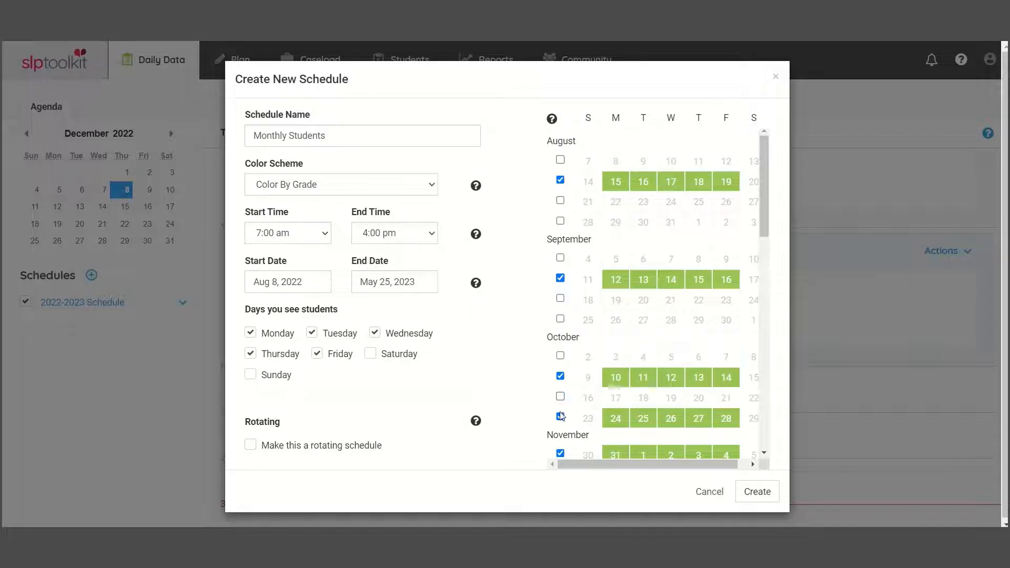
left_click(560, 416)
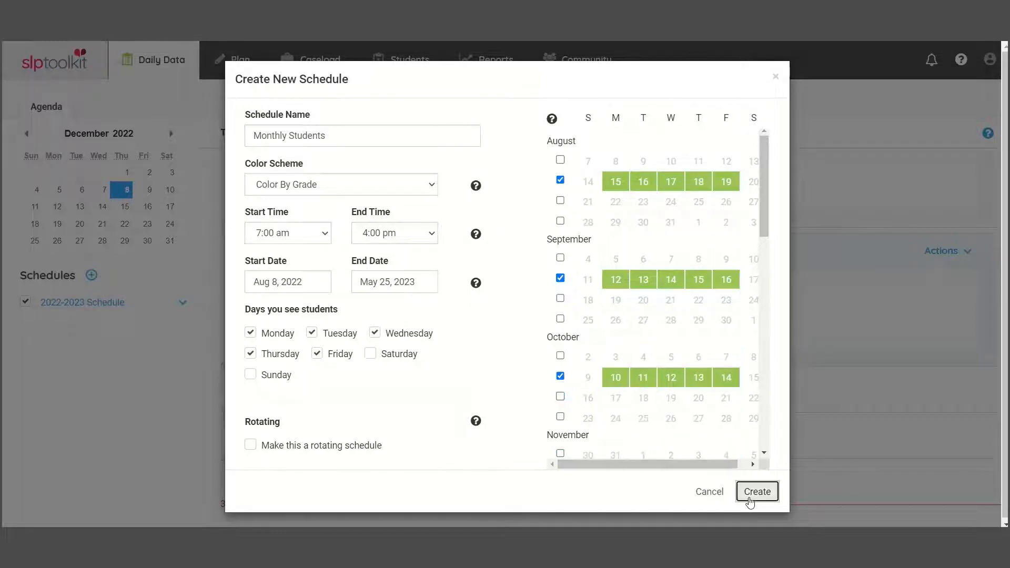
left_click(756, 492)
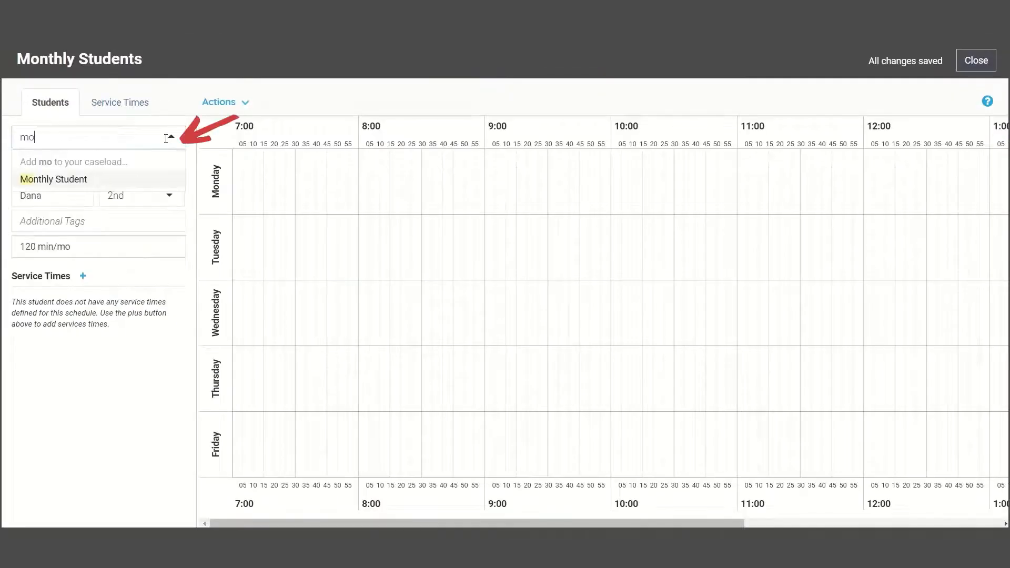
Step: Add Monthly Student with a Thursday 11:00–11:30 am service time, then close the schedule
left_click(53, 179)
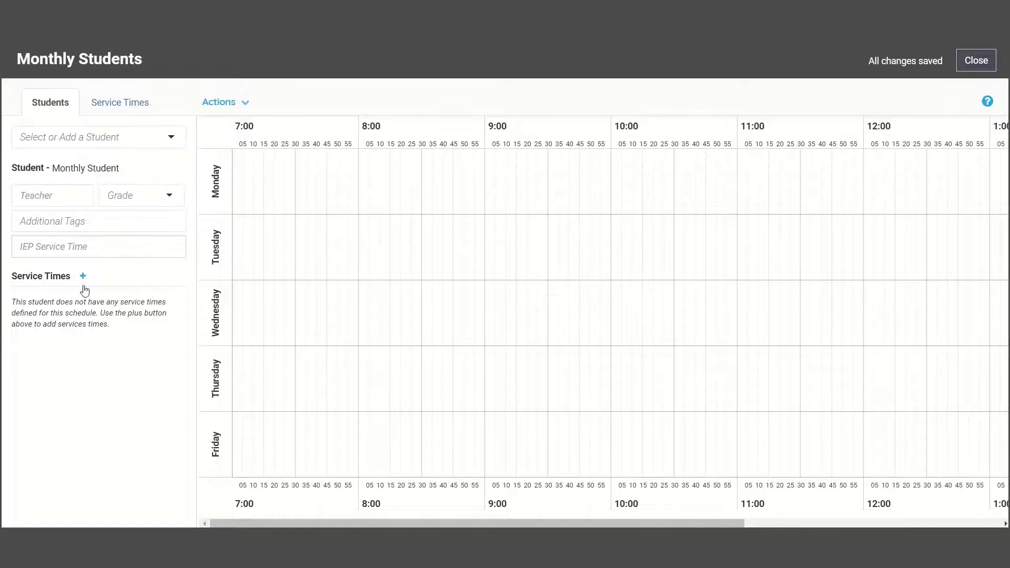
left_click(82, 276)
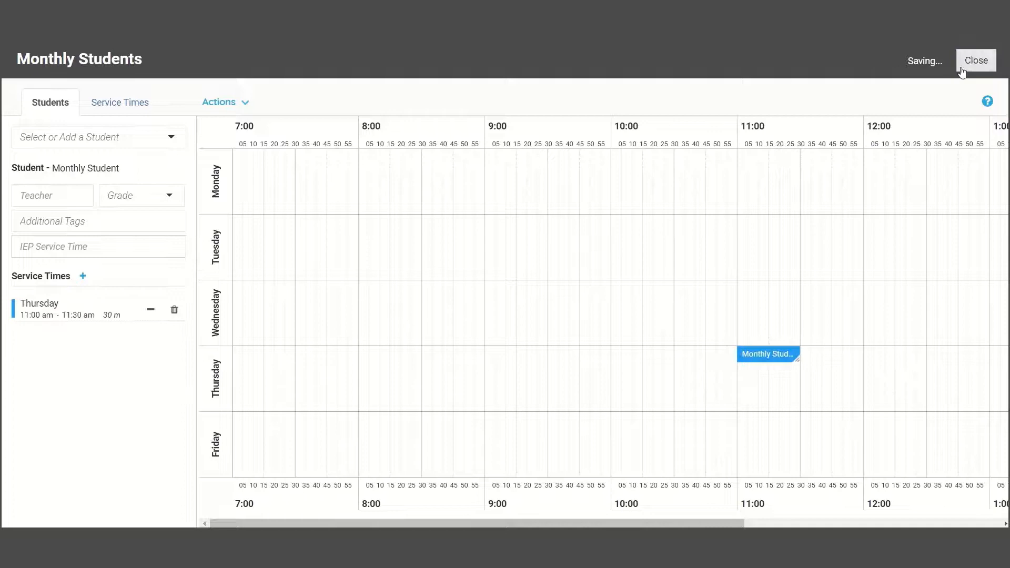
left_click(976, 60)
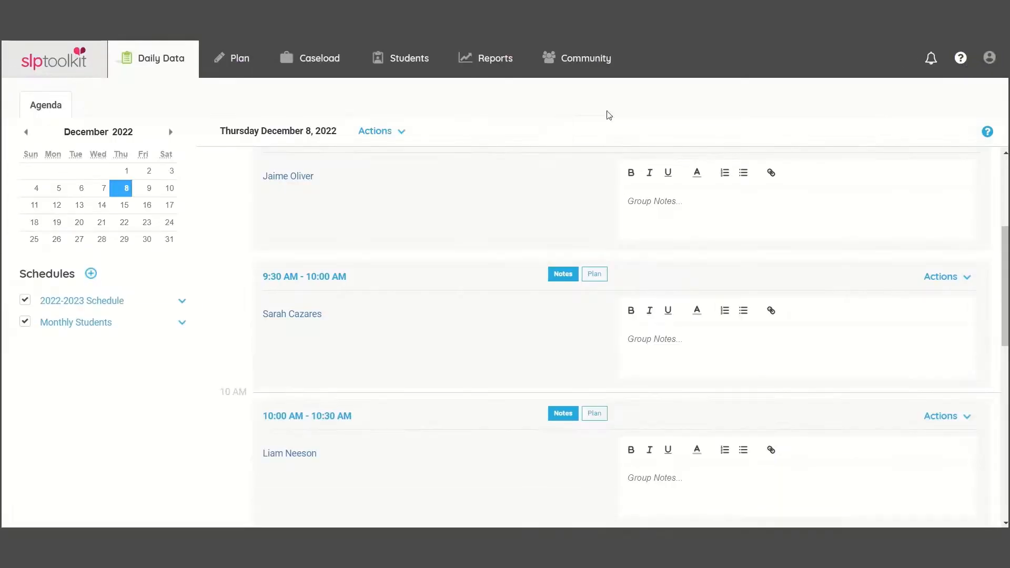
Step: Set up a new schedule named '2x Month', coloured by grade, starting Aug 8, 2022
left_click(89, 273)
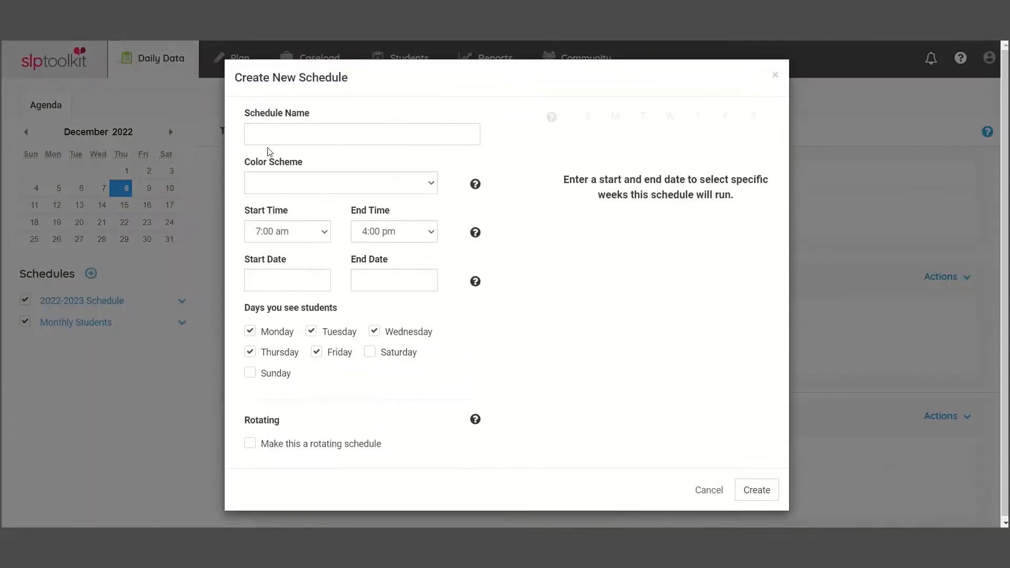
type("2x Month")
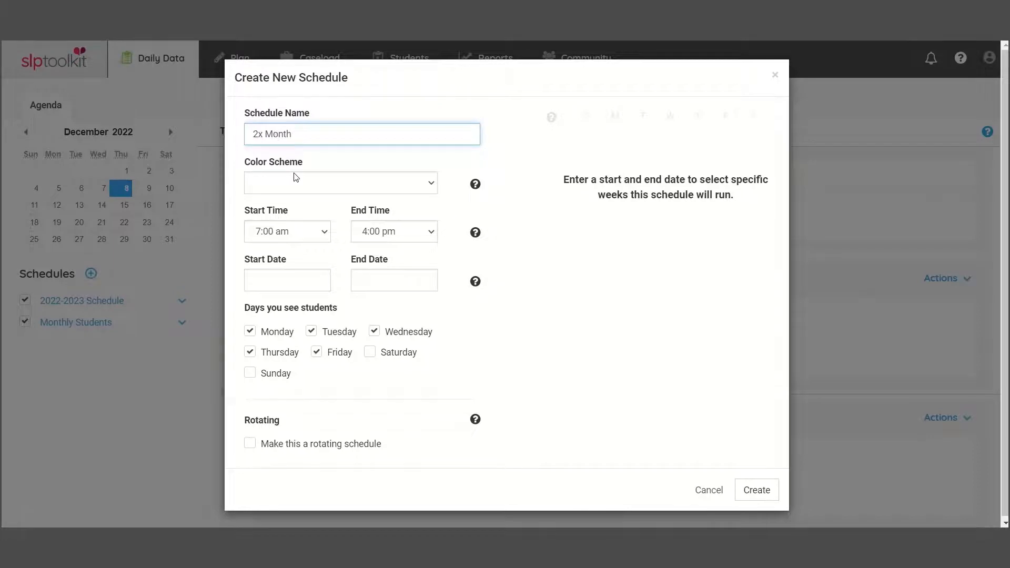
left_click(288, 280)
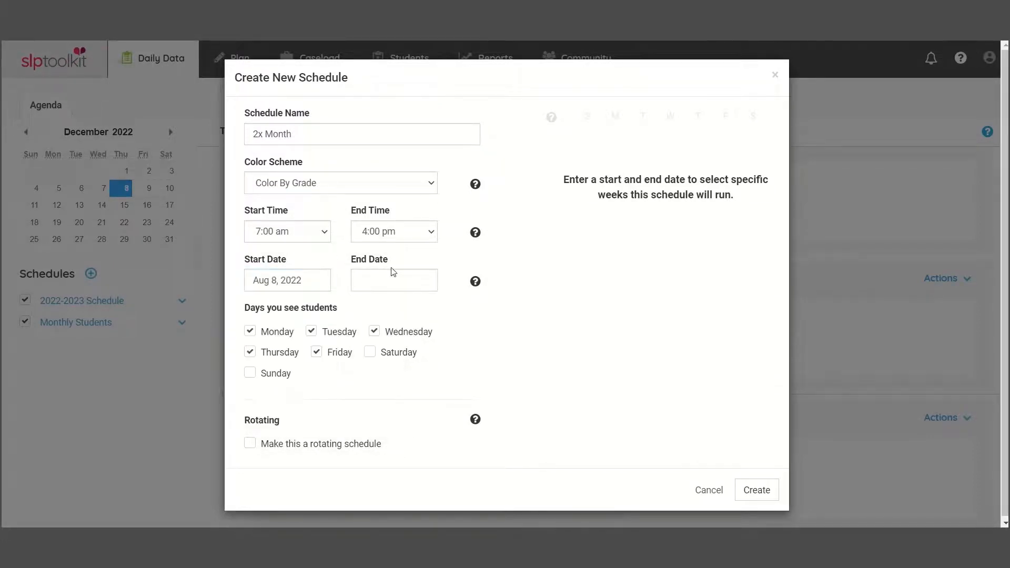
left_click(393, 280)
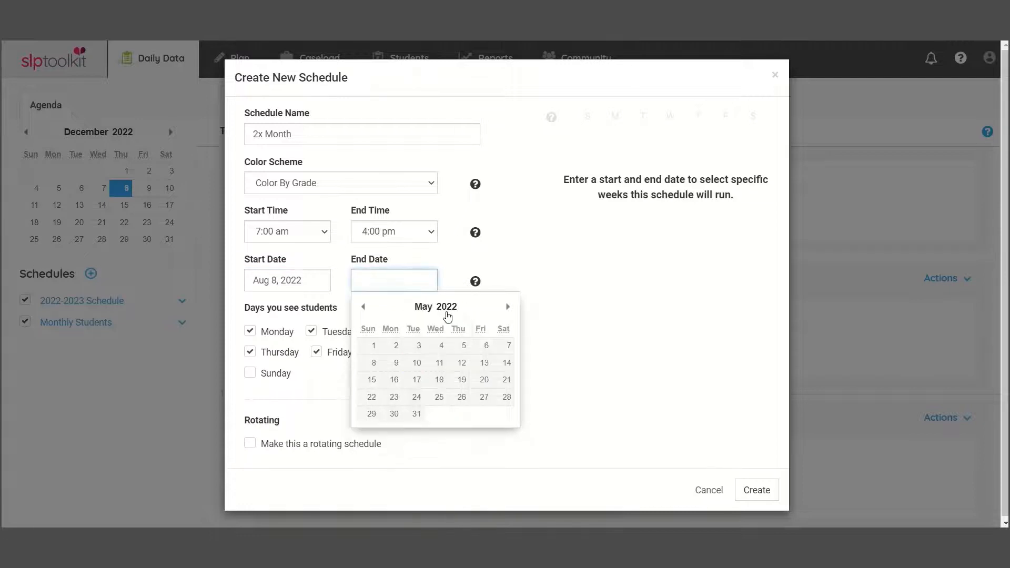